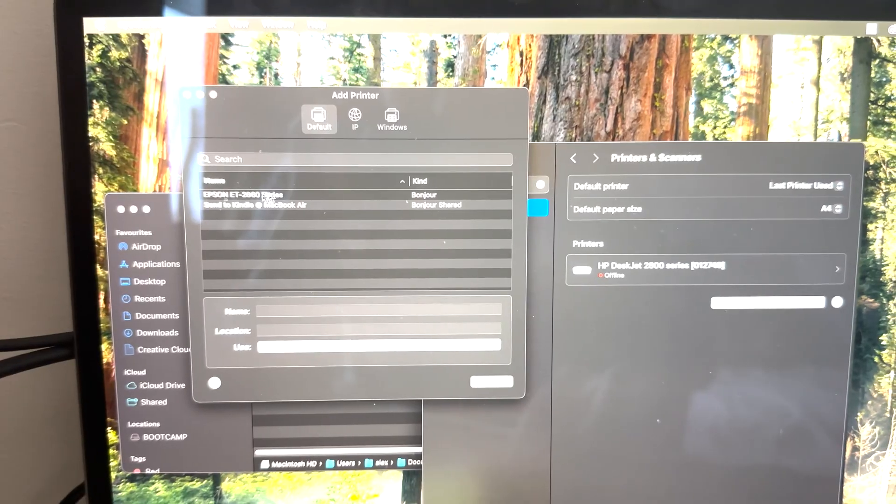
# - Select the detected EPSON ET-2860 Series printer and review its driver options in the Use menu
pyautogui.click(257, 194)
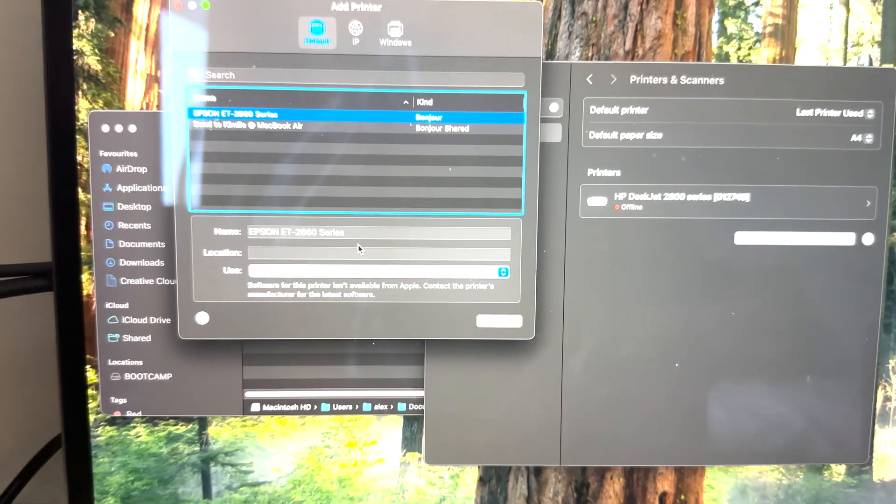
pyautogui.click(379, 271)
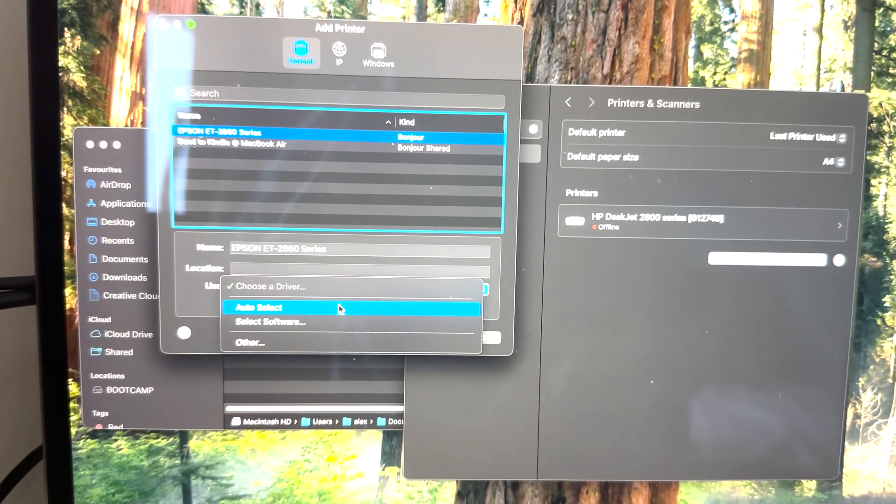
pyautogui.moveTo(299, 326)
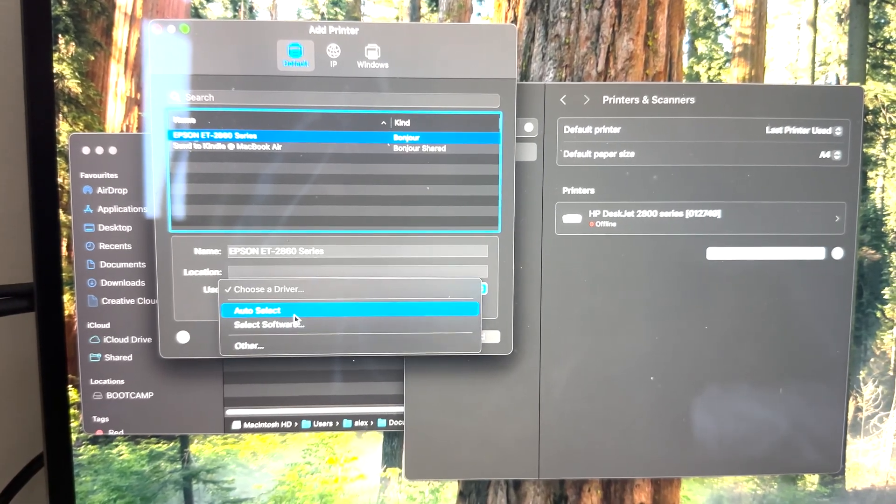
# - Manually assign the Epson 9-Pin Series driver as the printer software
pyautogui.click(268, 325)
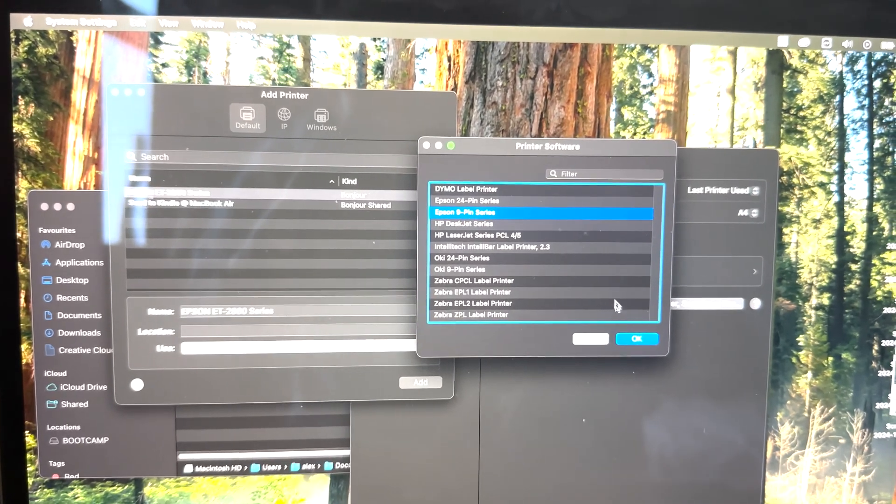
pyautogui.click(635, 338)
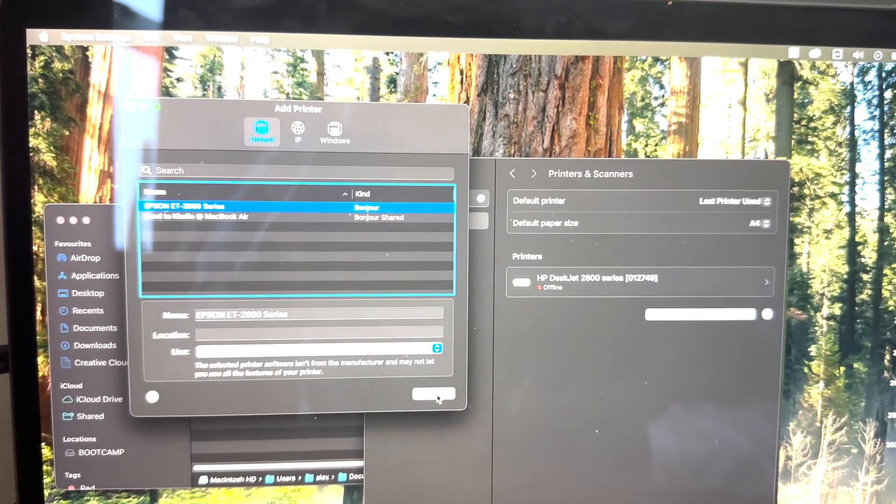
# - Add the EPSON ET-2860 Series so it is listed under Printers beside the HP DeskJet
pyautogui.click(433, 395)
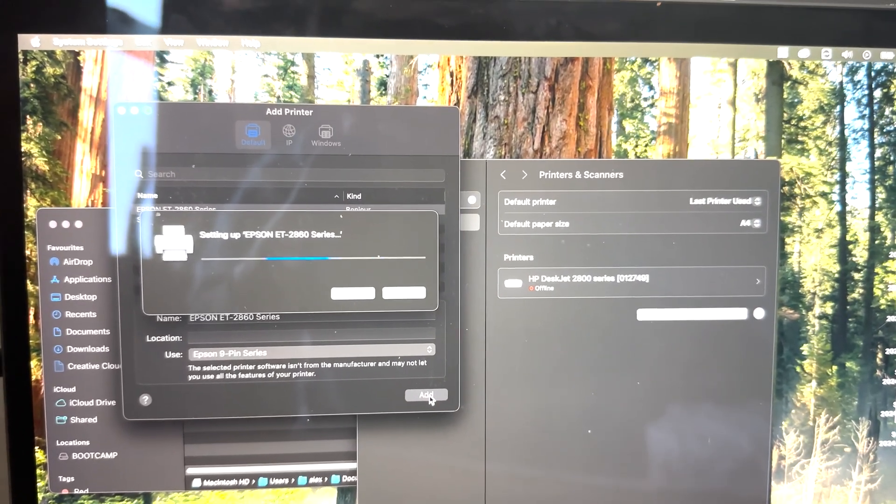
pyautogui.click(426, 395)
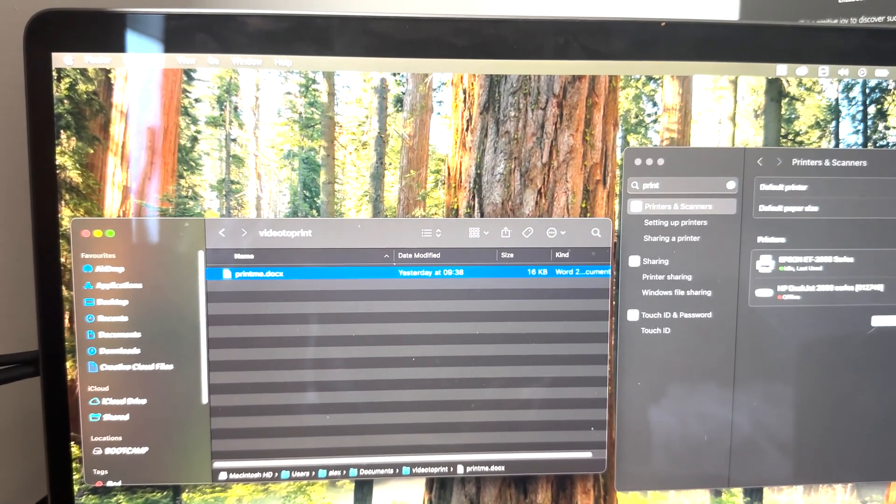
# - Print printme.docx from Finder and confirm the EPSON ET-2860 Series queue shows no jobs
pyautogui.rightClick(258, 273)
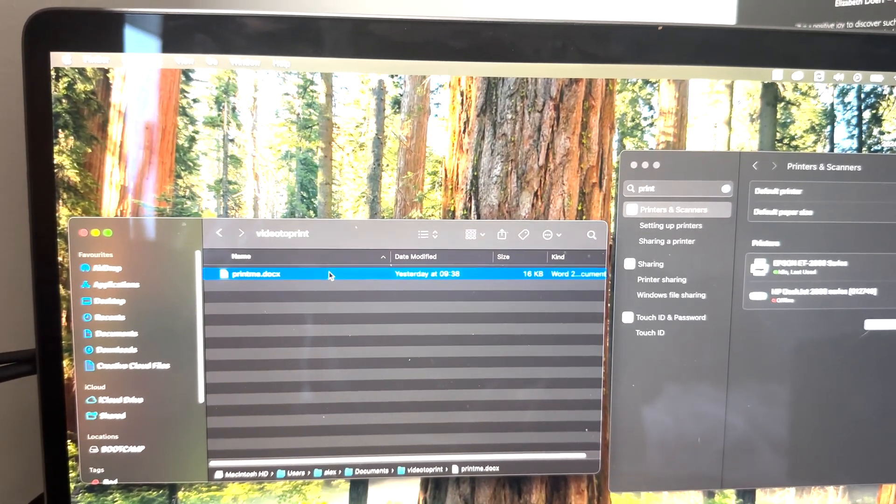
pyautogui.rightClick(256, 273)
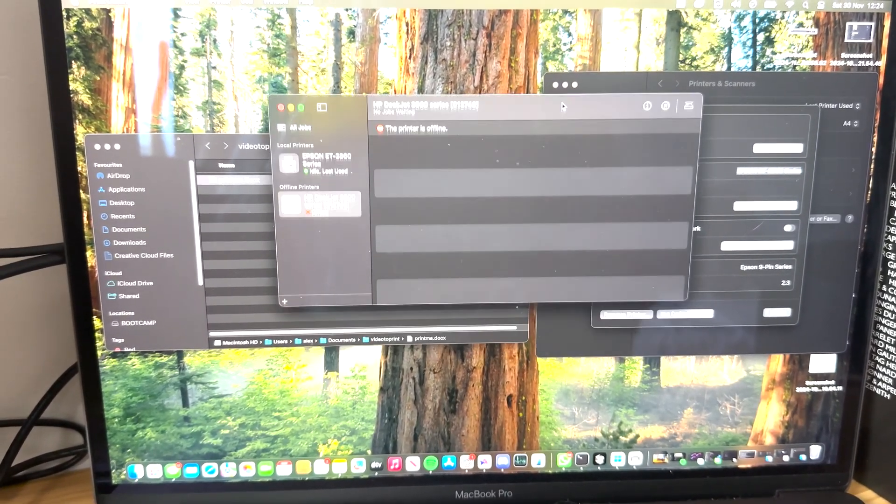
pyautogui.click(320, 162)
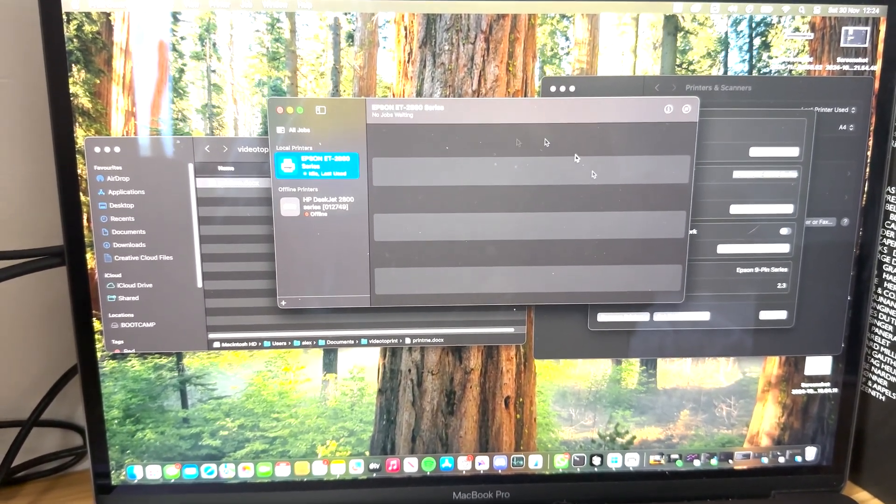